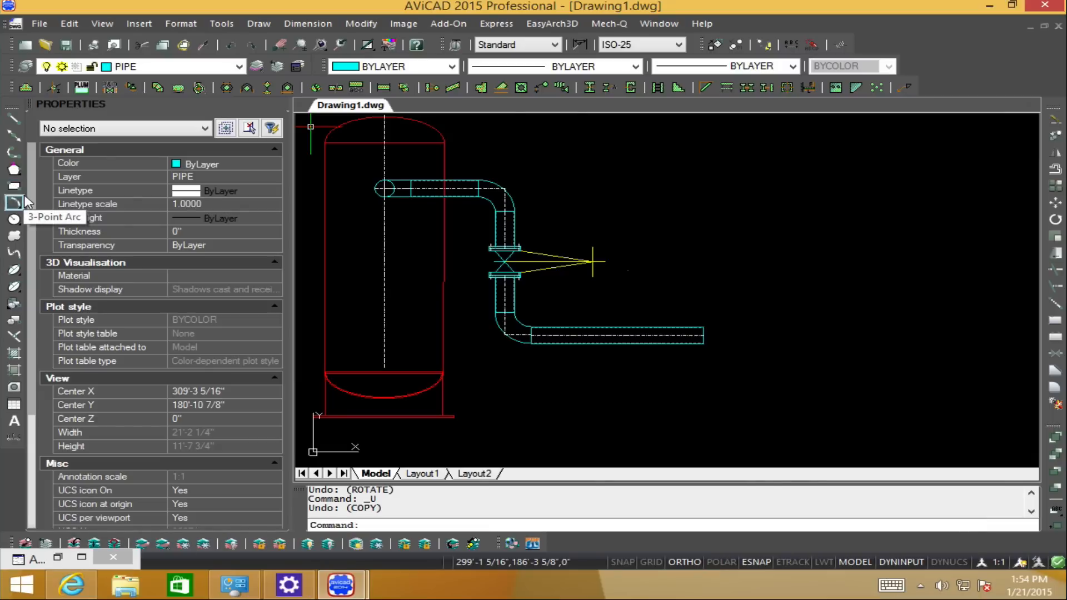
mouse_move(846, 270)
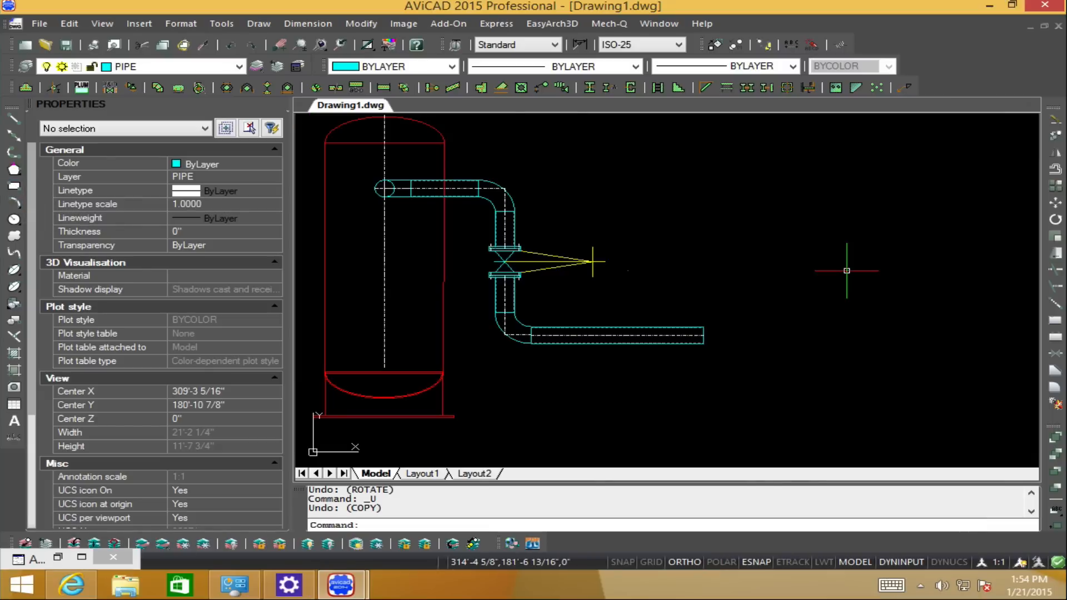
mouse_move(635, 269)
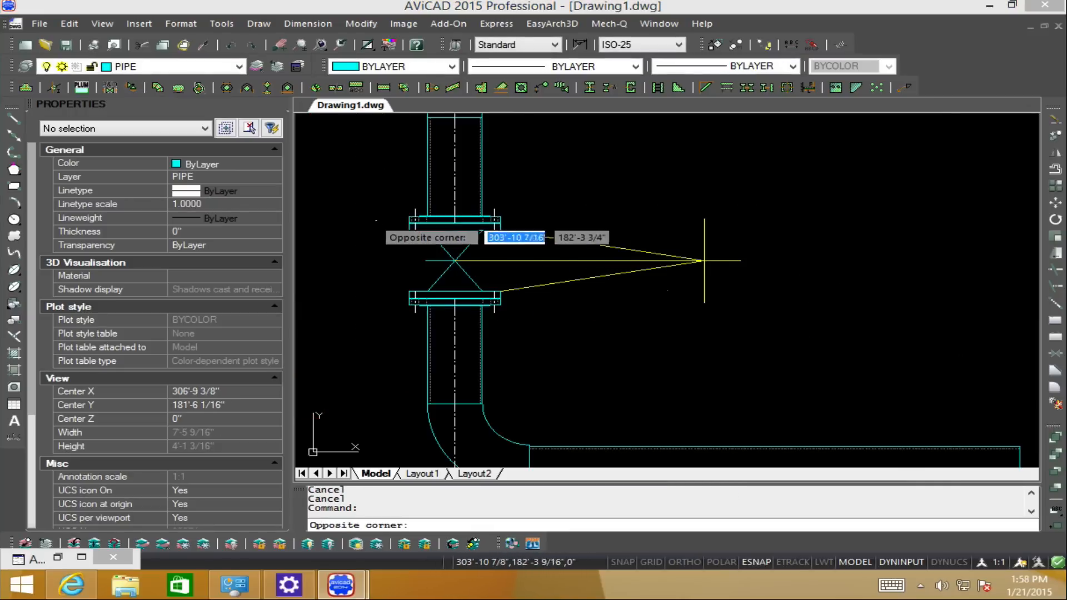
mouse_move(704, 260)
text(COP)
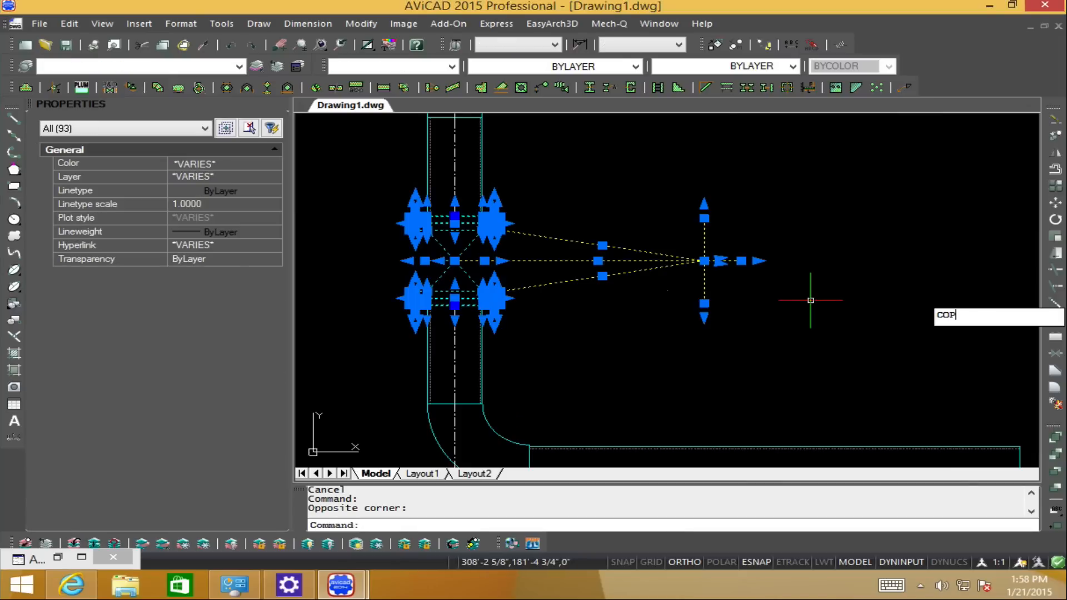
Start COPY on the selected valve assembly with the valve centre as base point
key(Return)
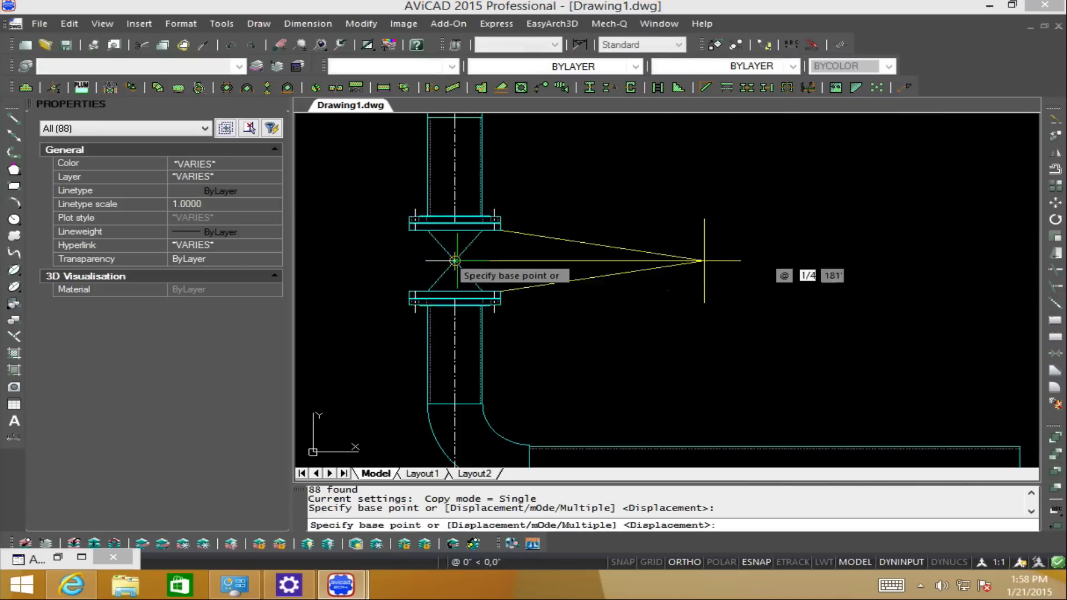
click(453, 260)
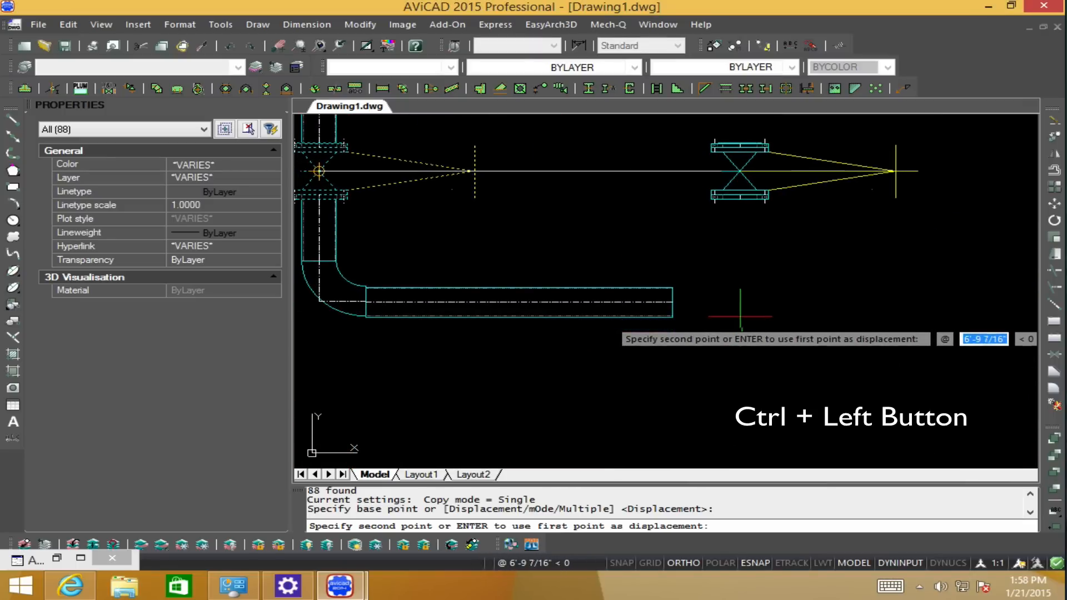
mouse_move(723, 307)
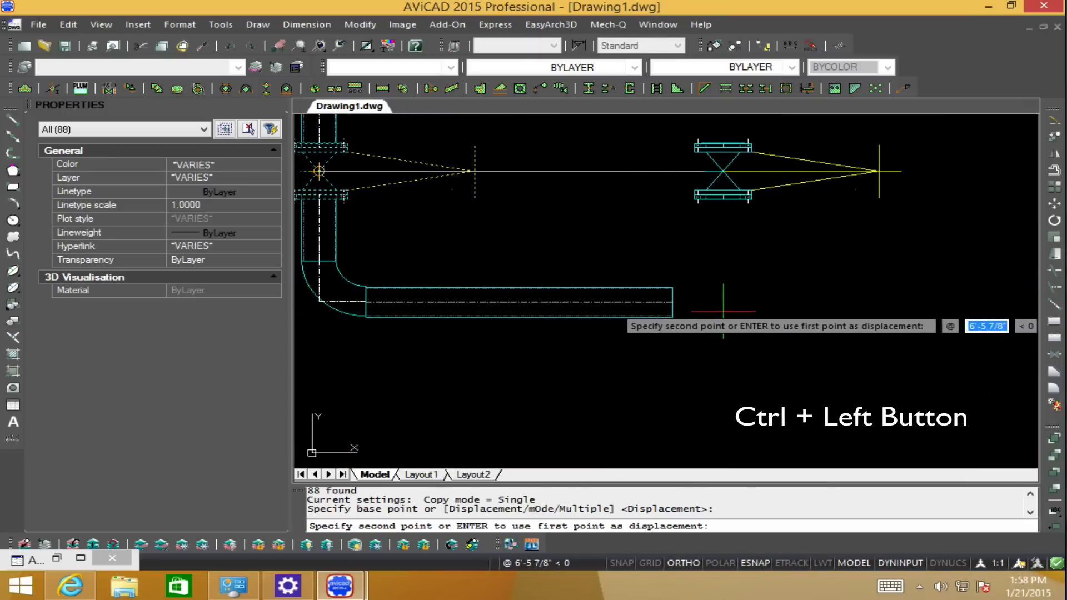
mouse_move(734, 350)
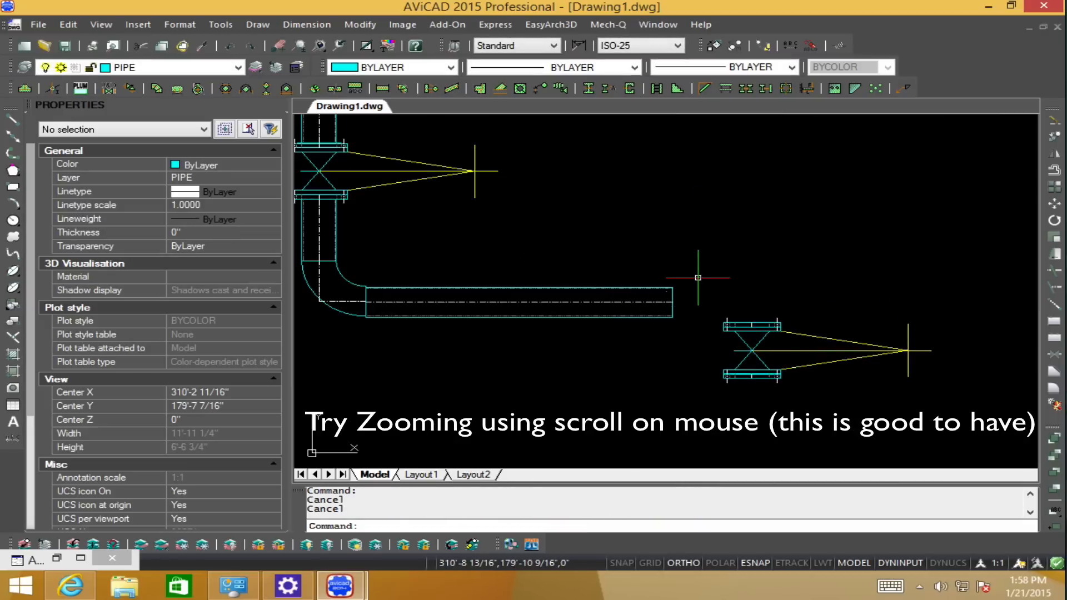
Grip-rotate the copied valve assembly 90 degrees upright, then begin moving its 87 entities
scroll(up, 3)
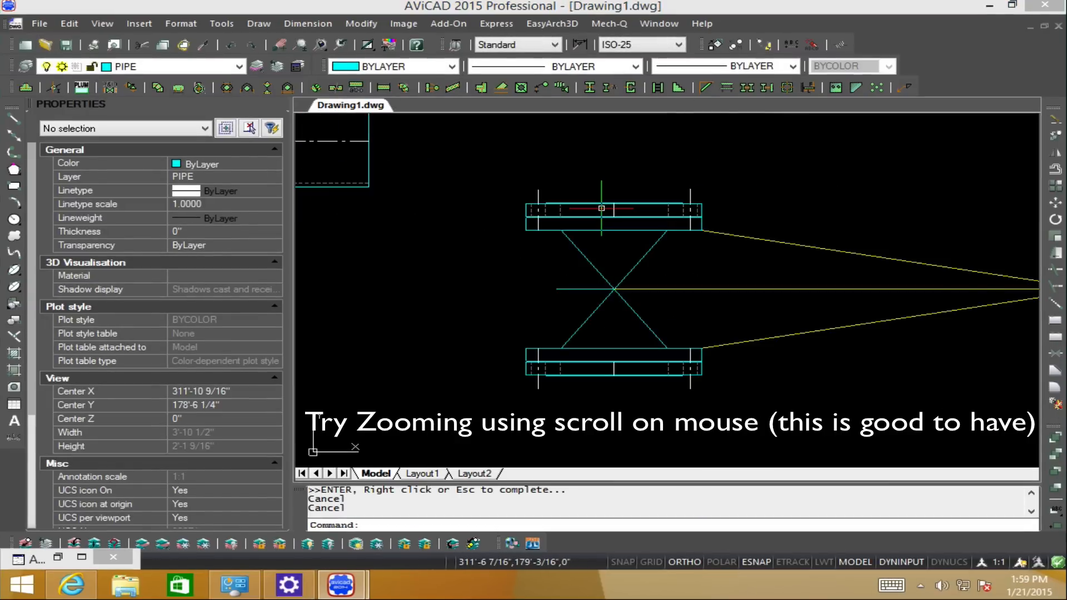
scroll(down, 3)
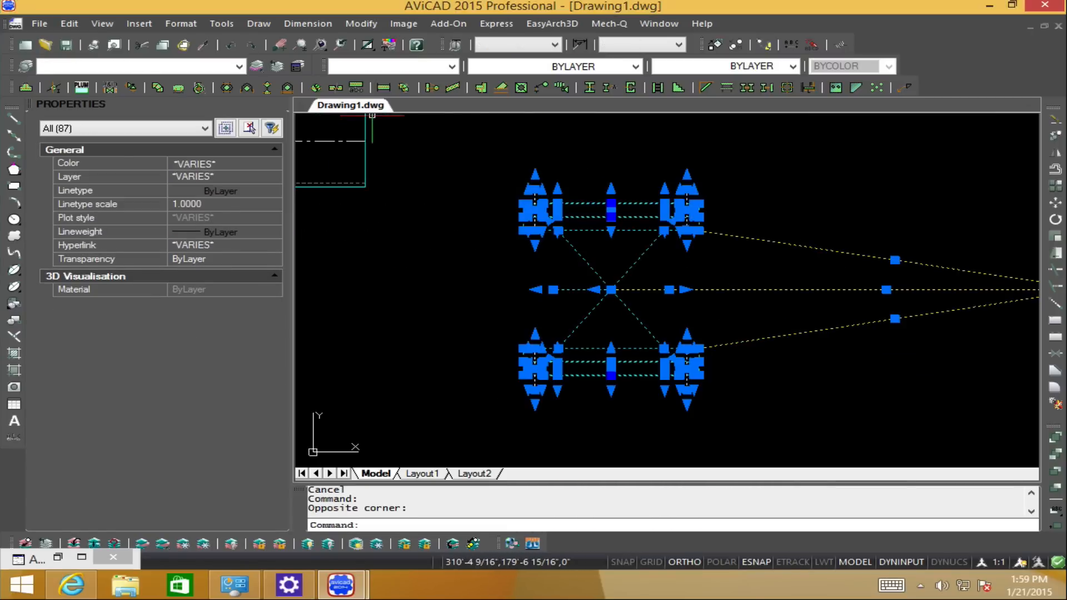
mouse_move(599, 189)
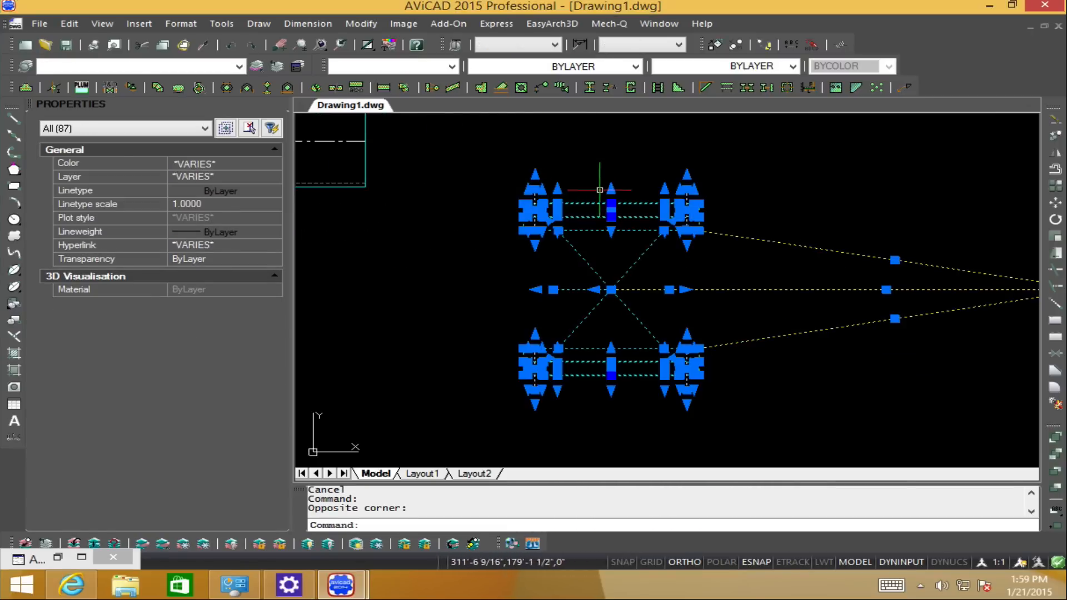
click(609, 202)
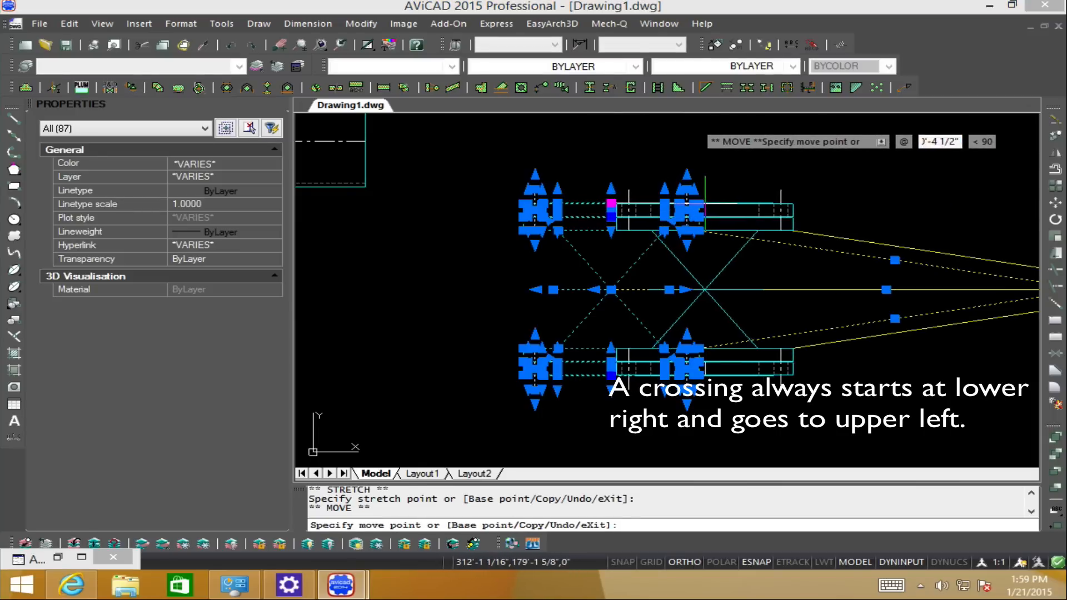
key(space)
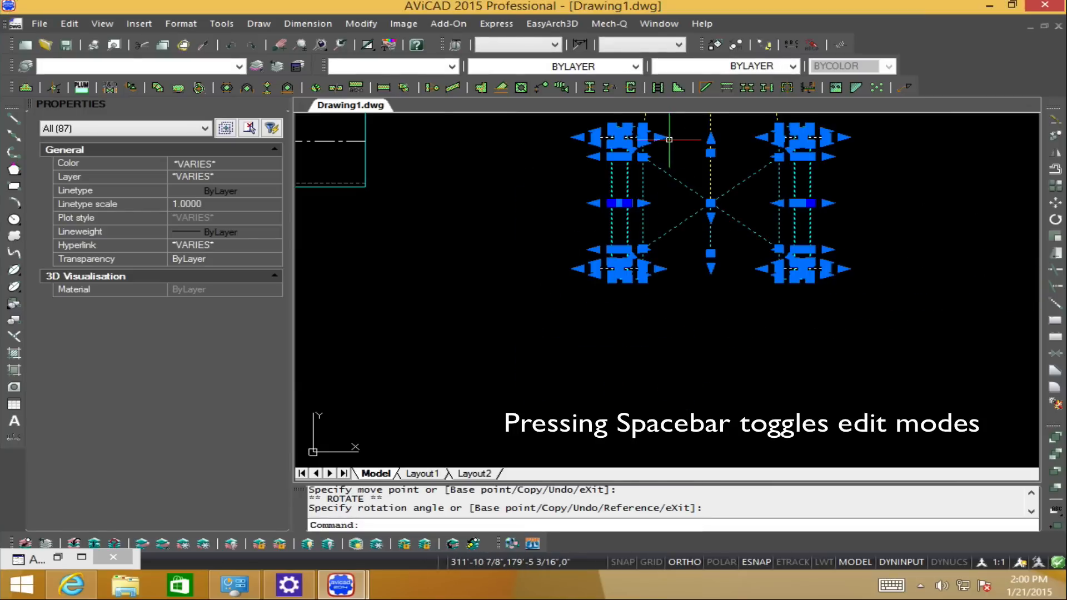
key(Escape)
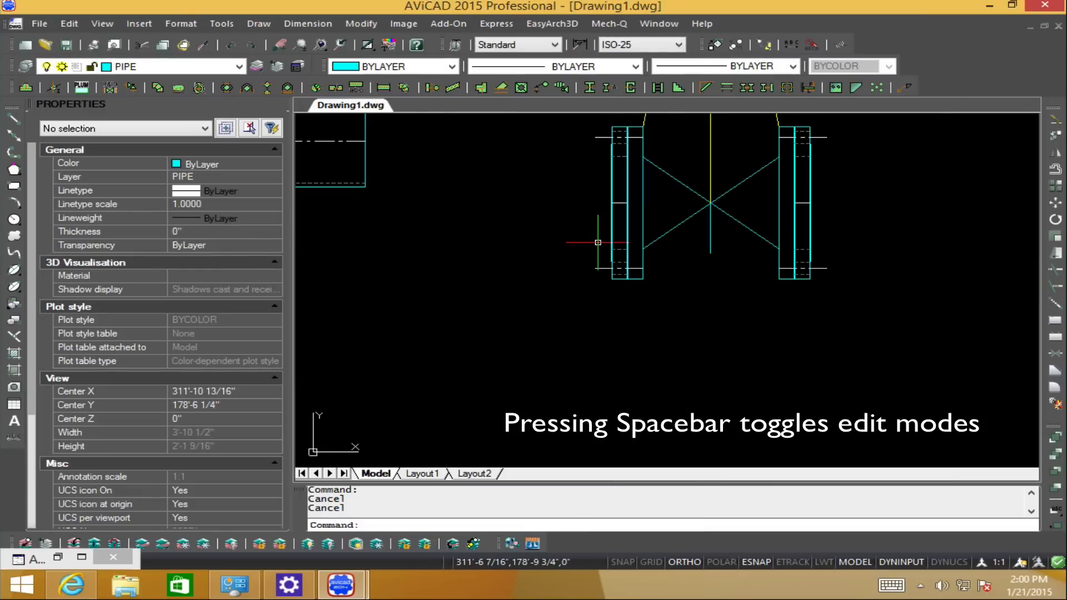
key(space)
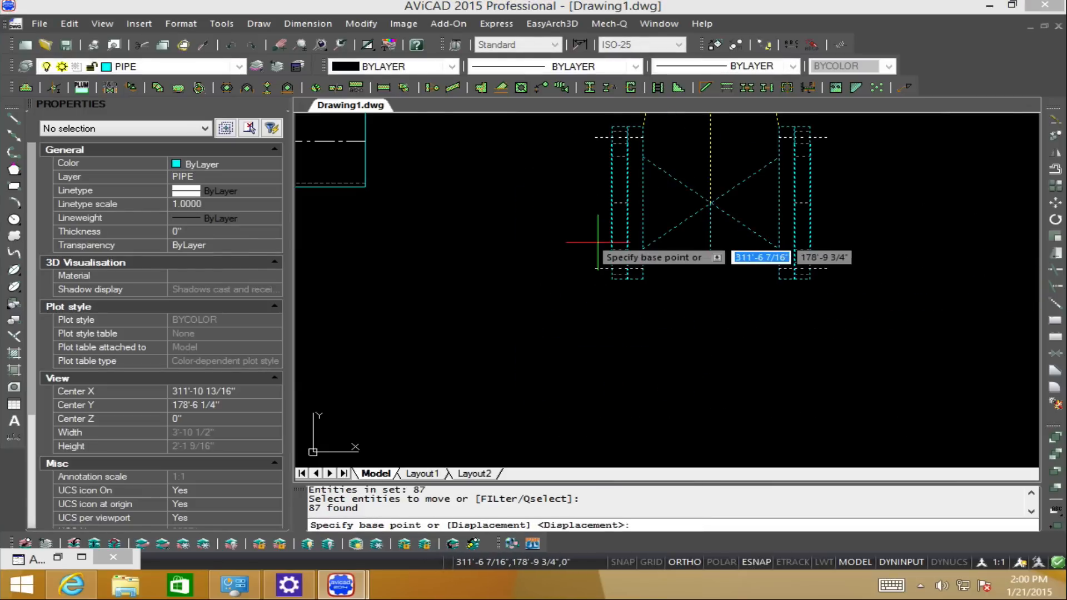
mouse_move(609, 262)
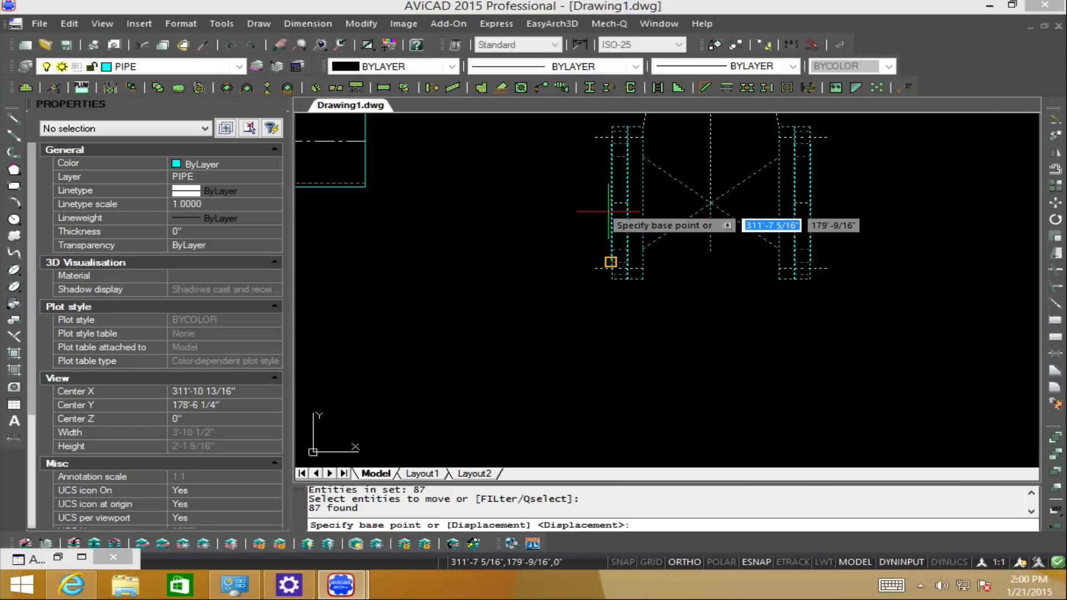
mouse_move(610, 202)
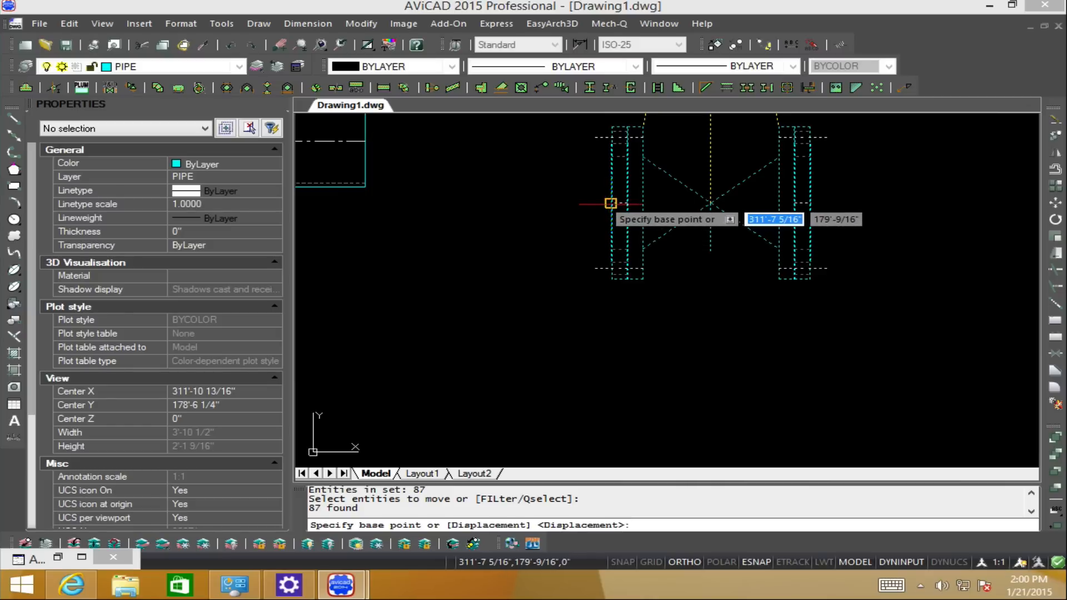
Move the upright valve from its flange face onto the horizontal pipe end, setting it inline
click(610, 202)
text(2'-0")
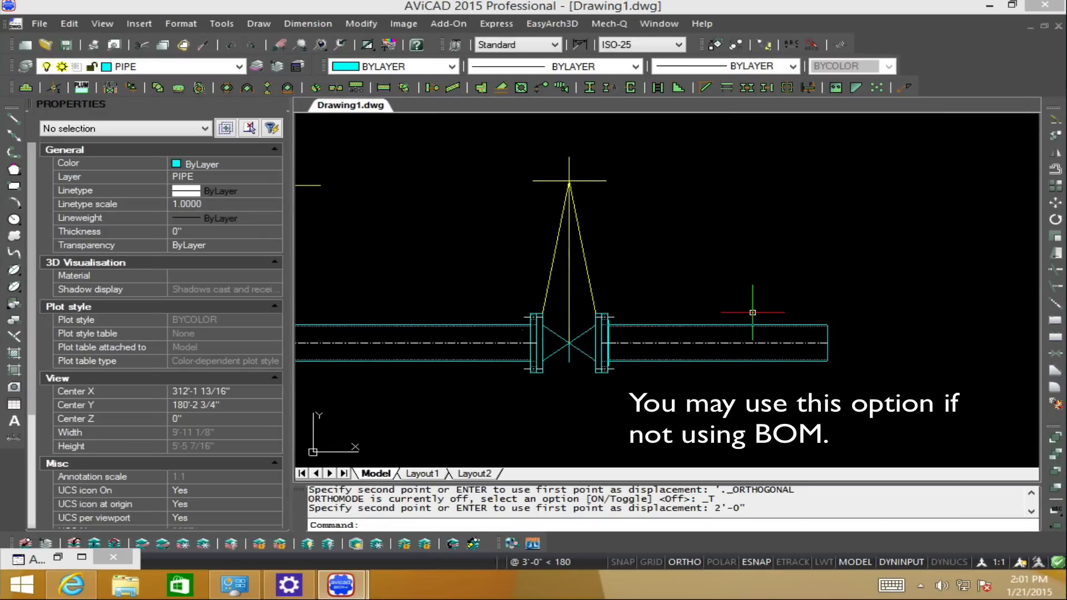
key(Escape)
text(COP)
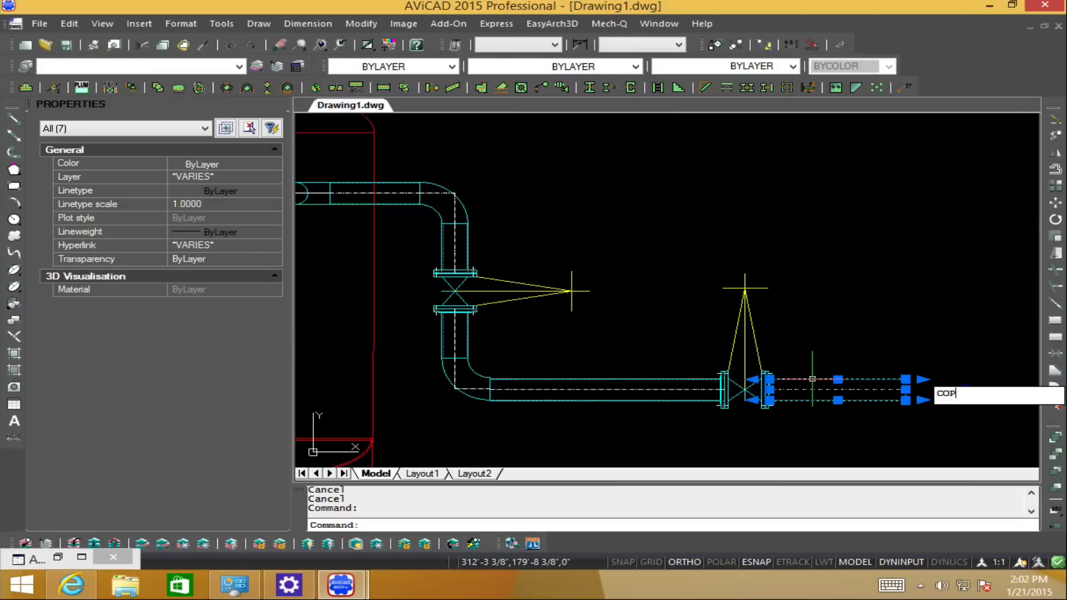
Copy the seven pipe entities left of the valve and stretch the run across the vertical pipe
key(Return)
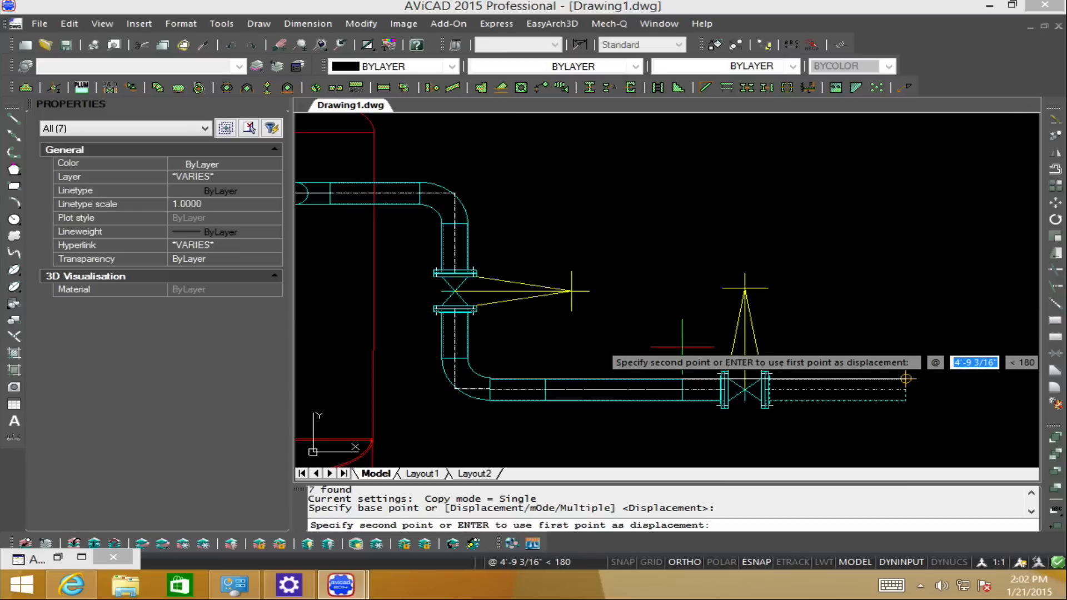
key(Escape)
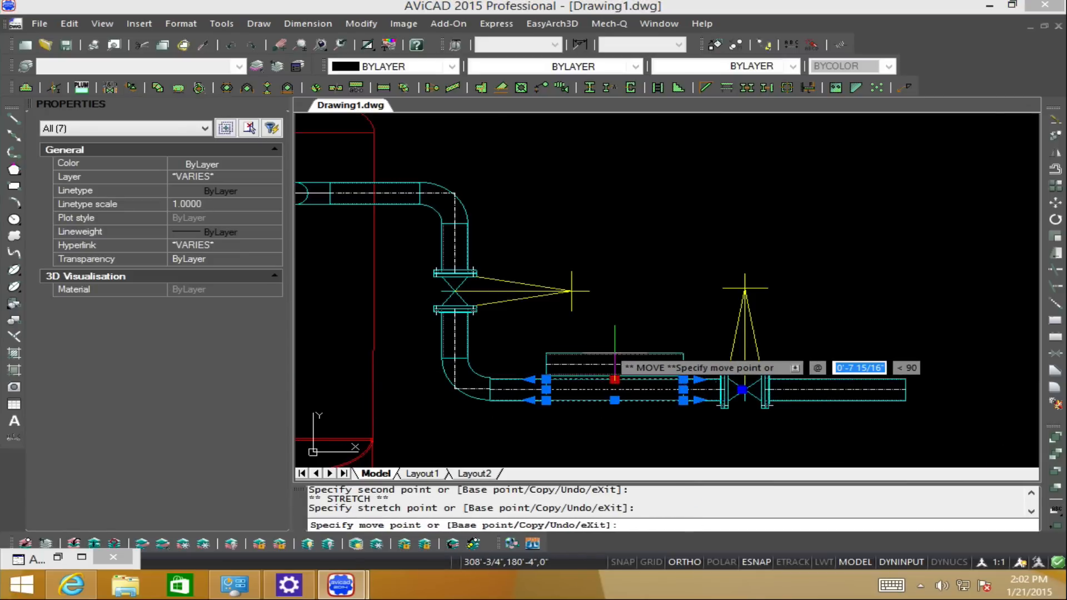
key(Escape)
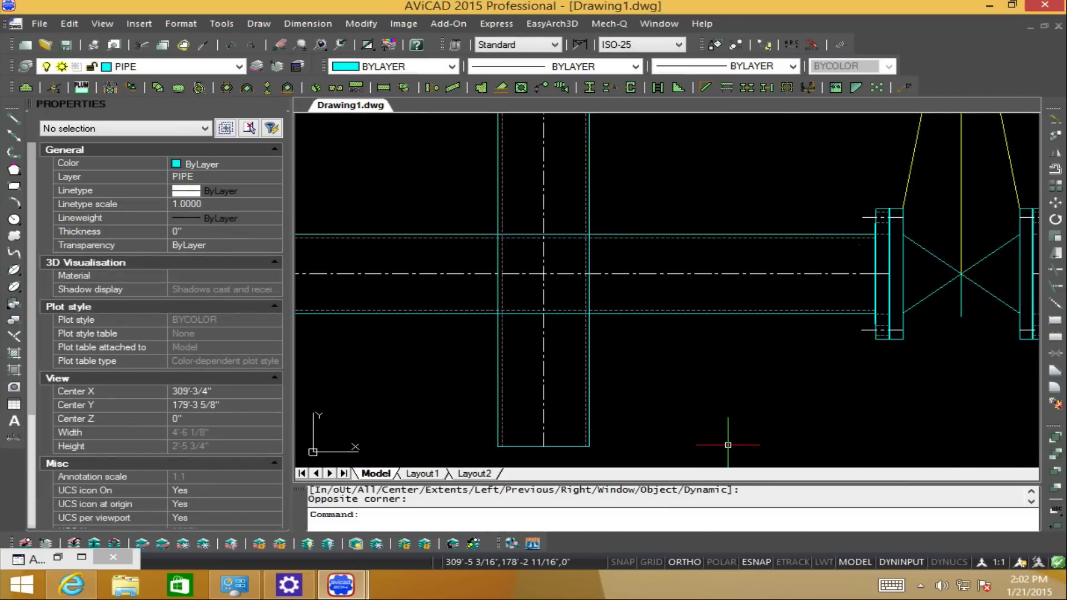
mouse_move(589, 326)
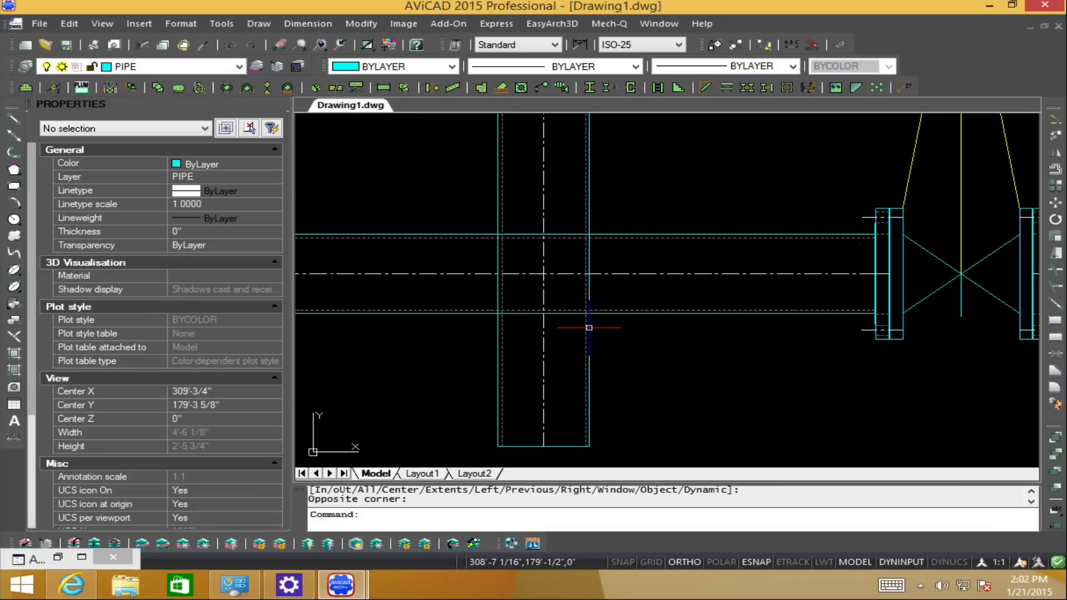
Set the PICKSTYLE variable to 0 via the PICKS autocomplete suggestion
text(PICKS)
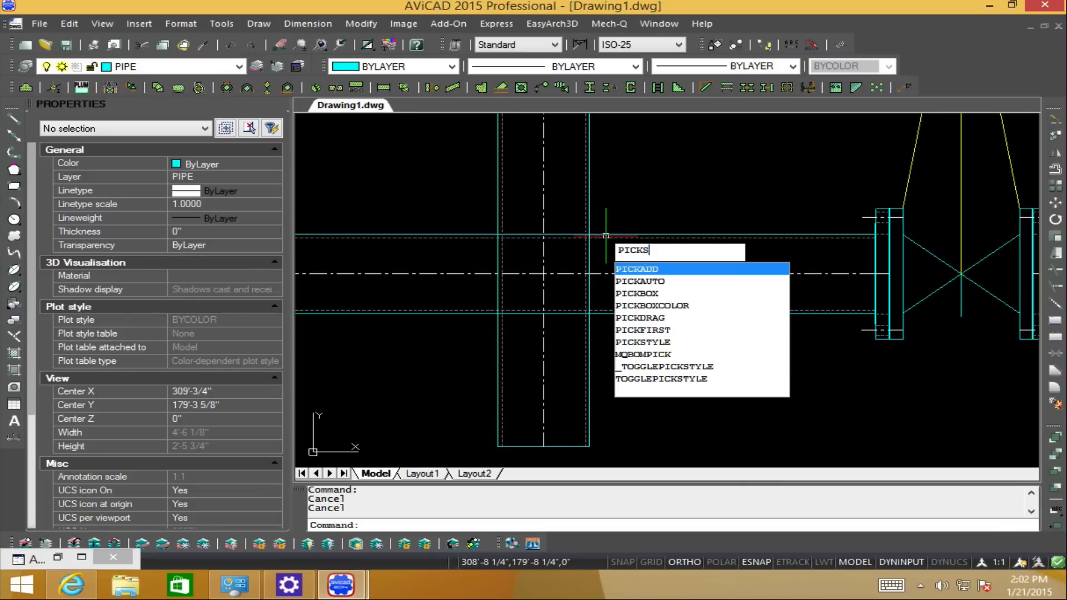
click(642, 342)
text(0)
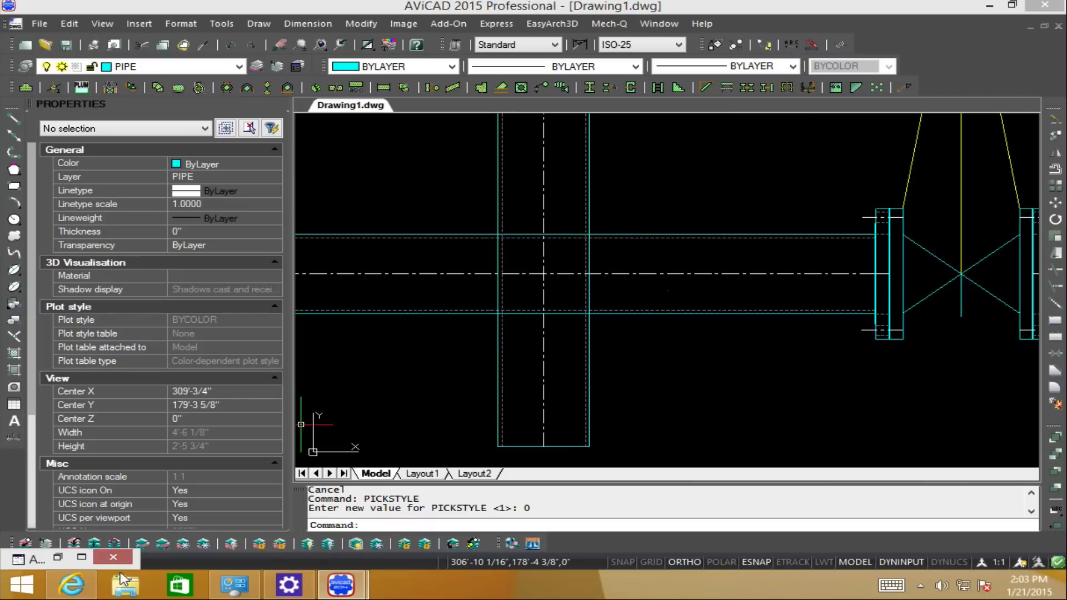
mouse_move(144, 545)
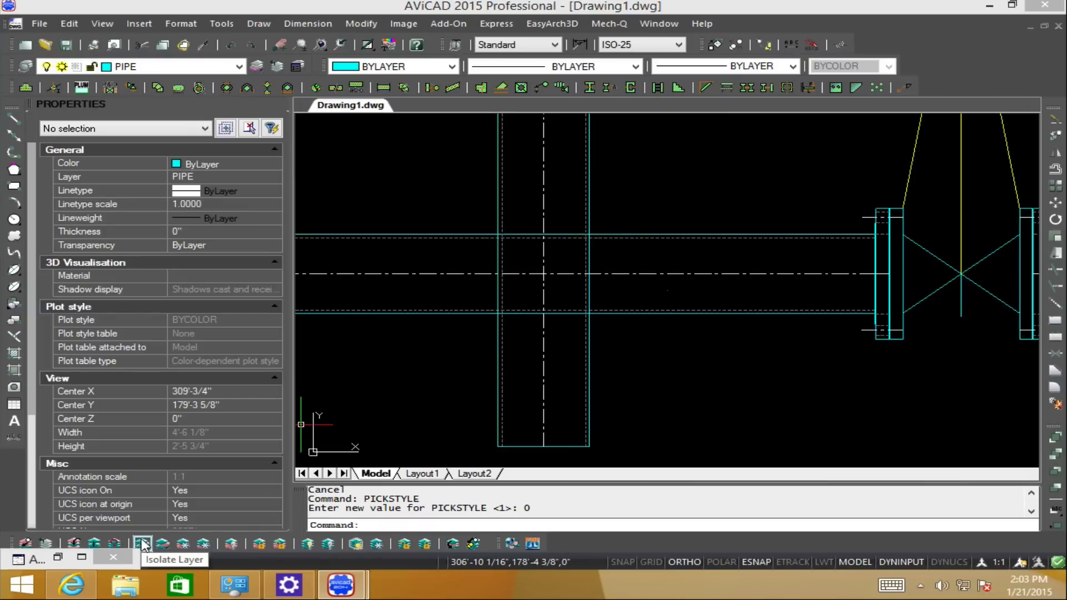
Isolate the pipe layer and trim the pipe edge lines inside the crossing with TR
click(143, 544)
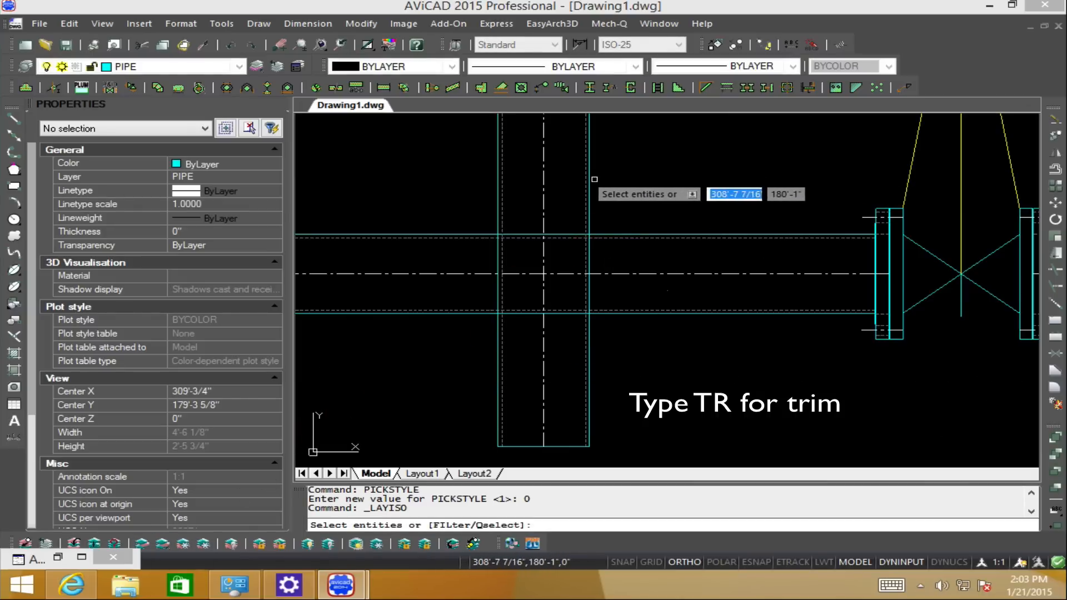
text(tr)
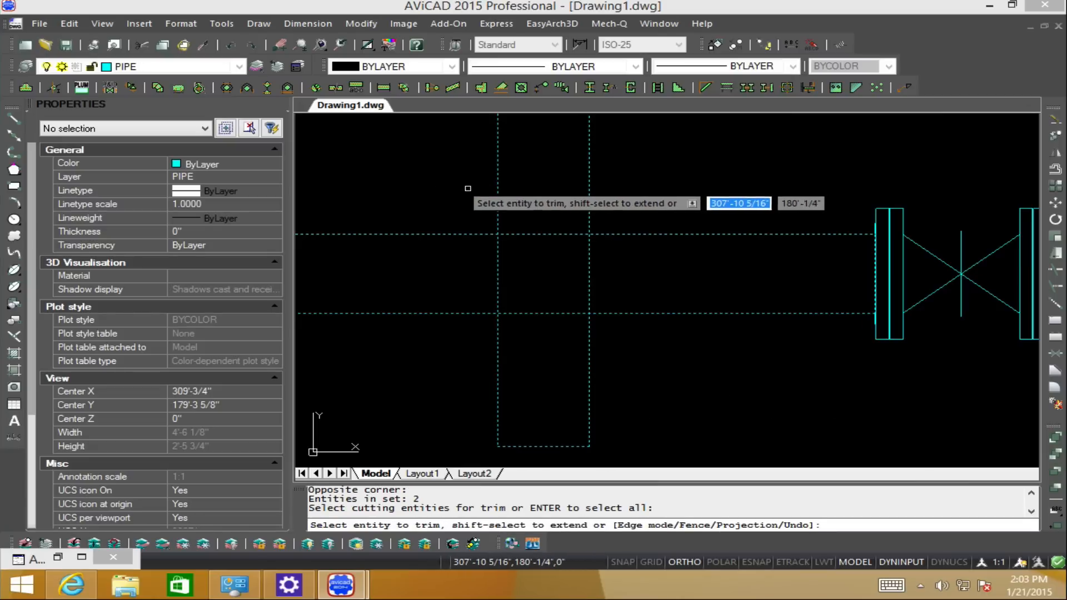
mouse_move(556, 237)
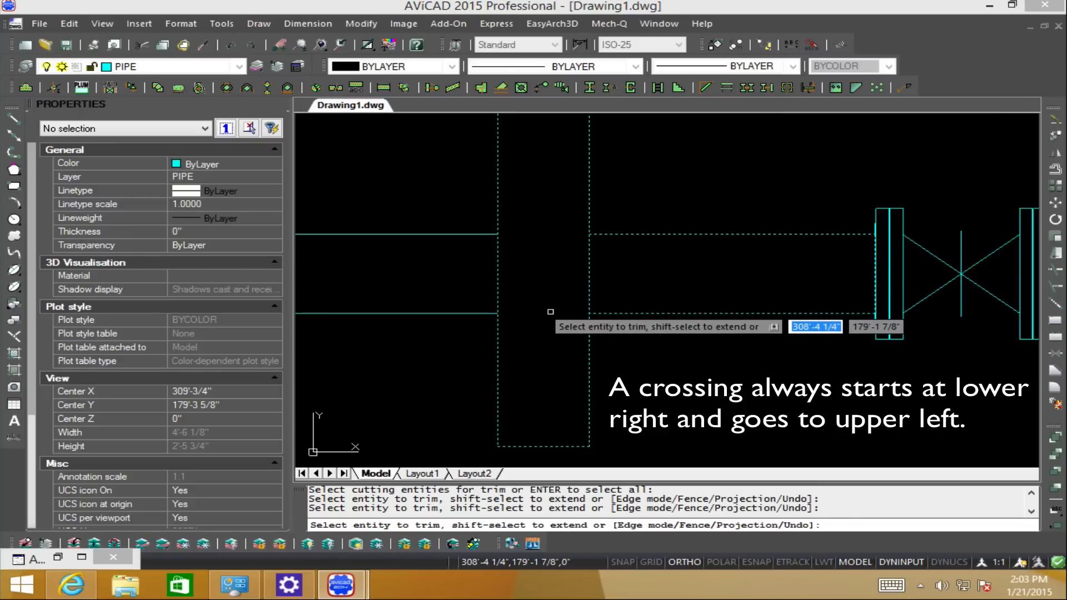
key(Escape)
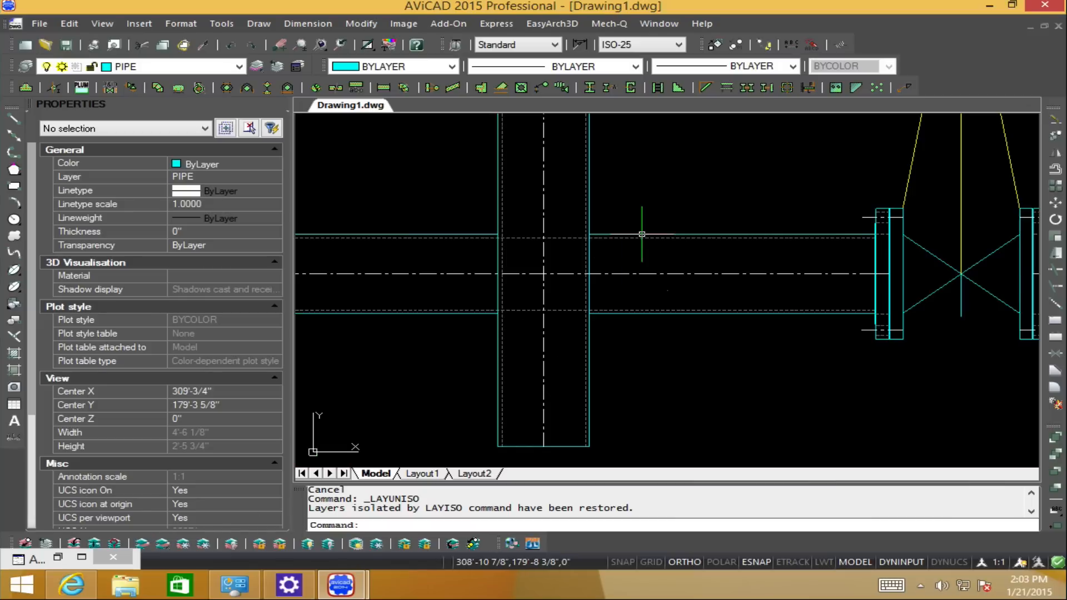
Zoom in and out to inspect the trimmed crossing with all layers restored
scroll(up, 3)
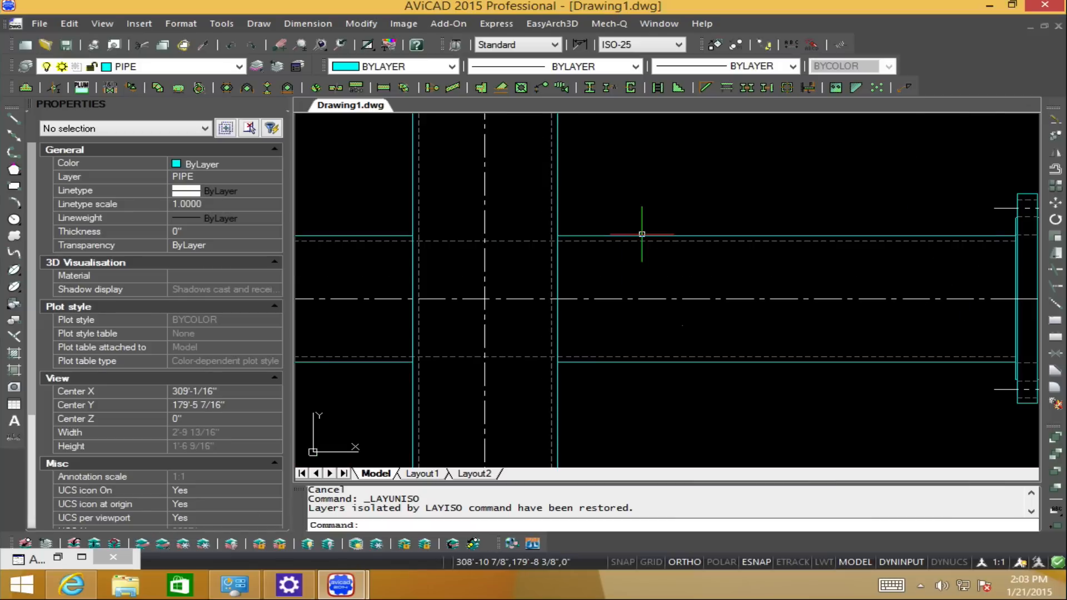
scroll(down, 3)
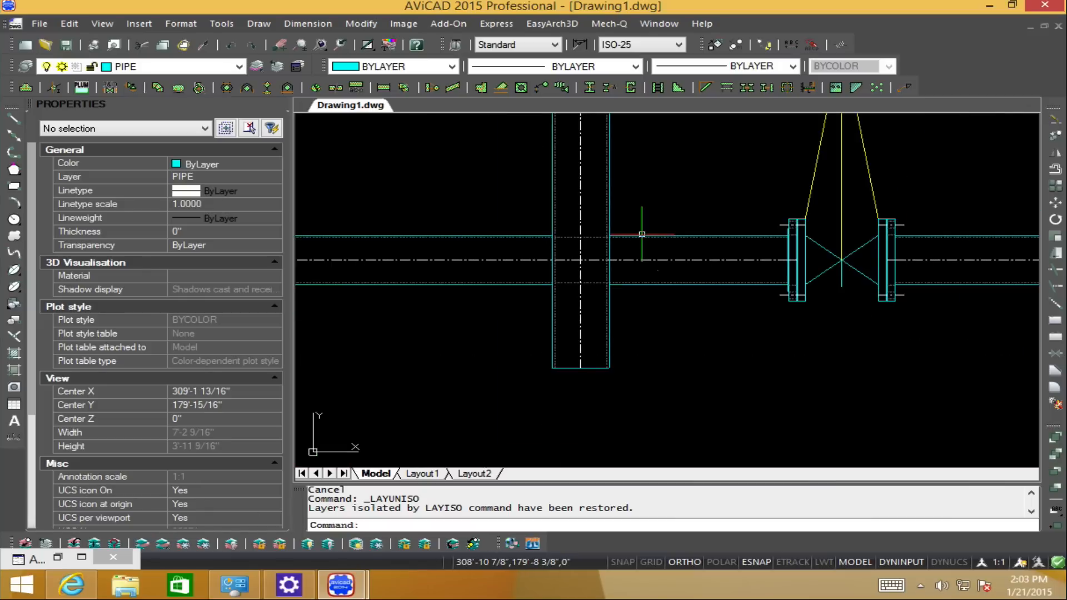